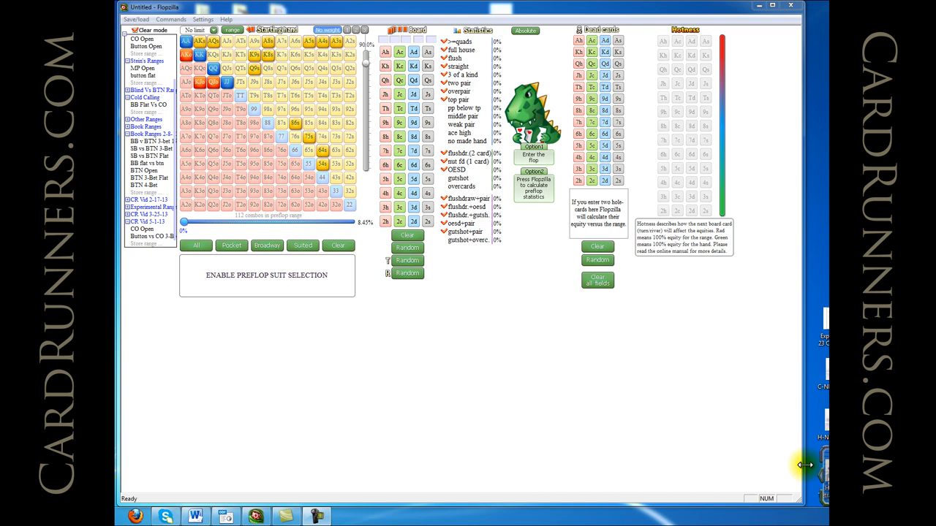
mouse_move(600, 427)
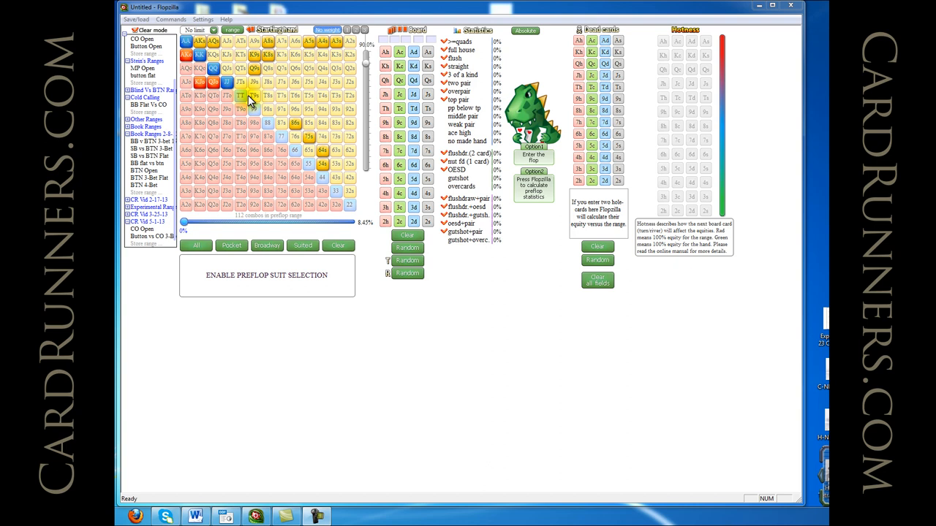
Select a wide cutoff opening range on the grid, then trim out the weakest suited hands
left_click(226, 82)
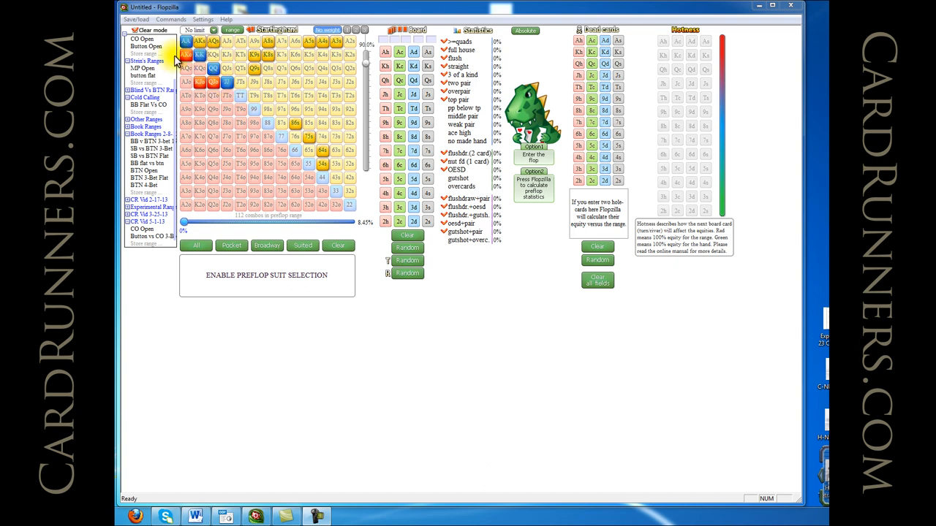
mouse_move(313, 73)
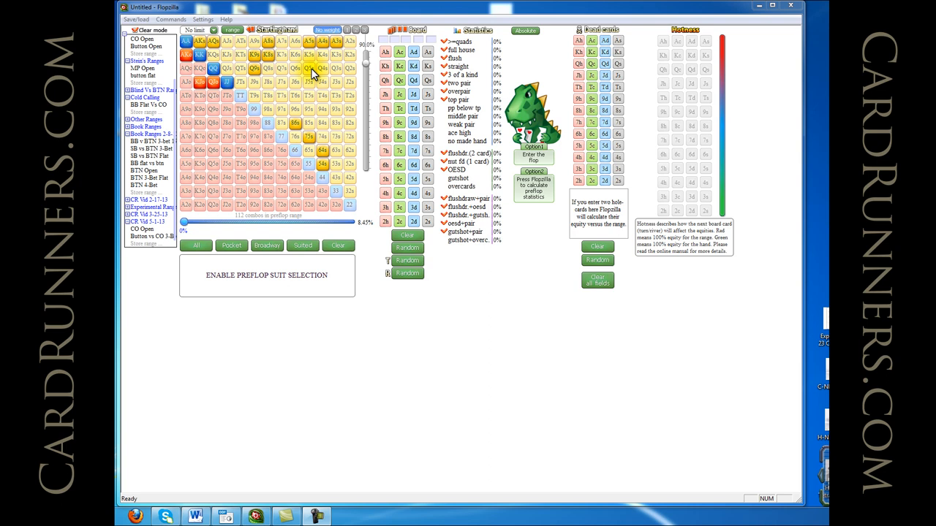
mouse_move(241, 80)
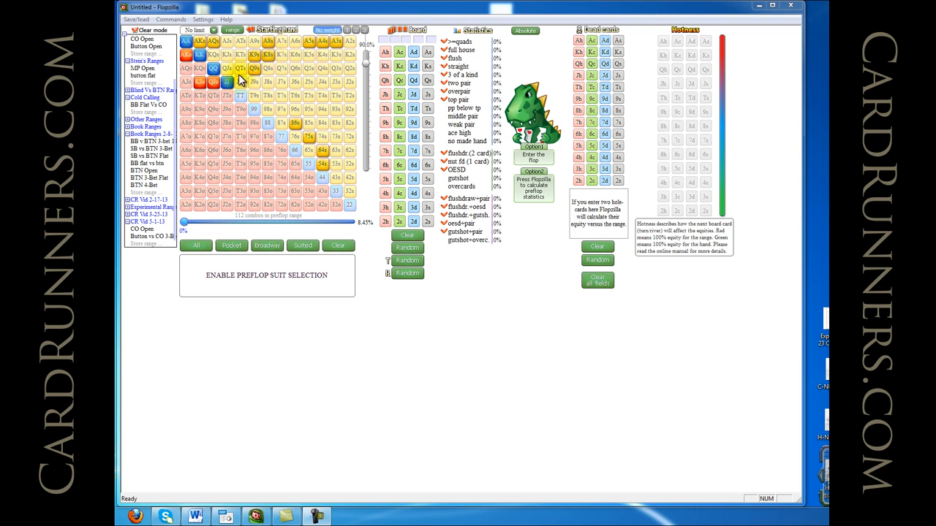
mouse_move(287, 91)
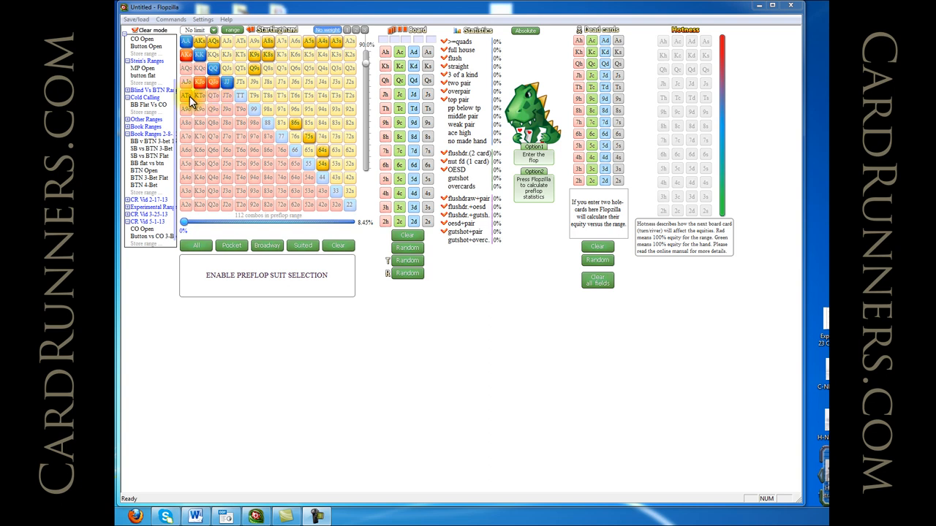
mouse_move(208, 97)
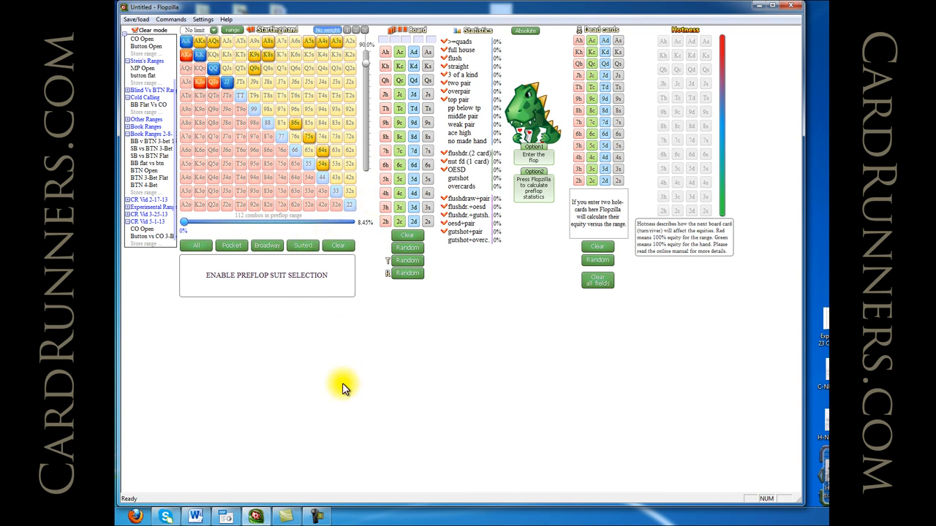
mouse_move(543, 351)
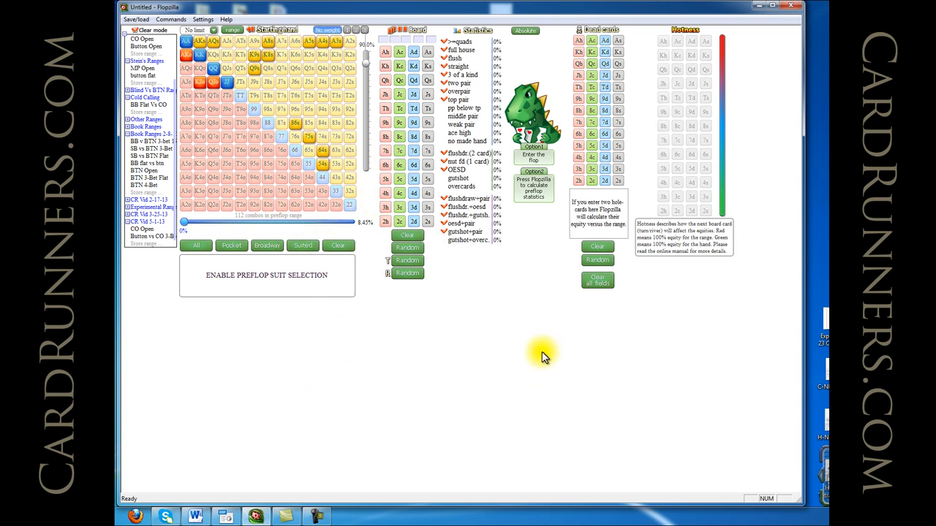
mouse_move(544, 352)
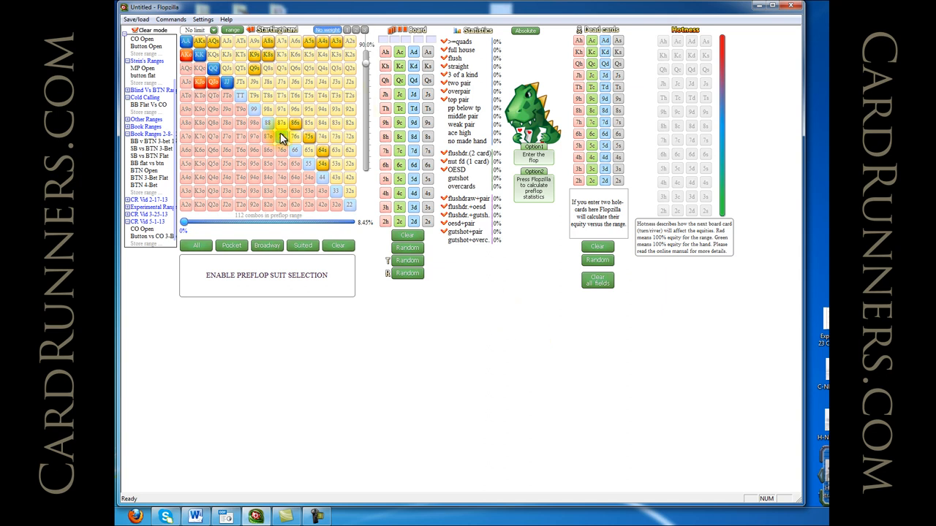
mouse_move(315, 105)
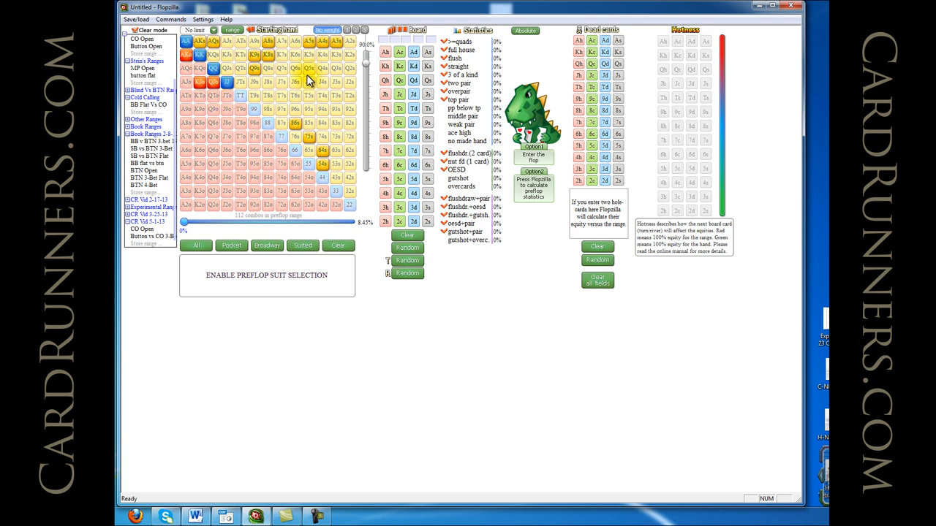
mouse_move(295, 128)
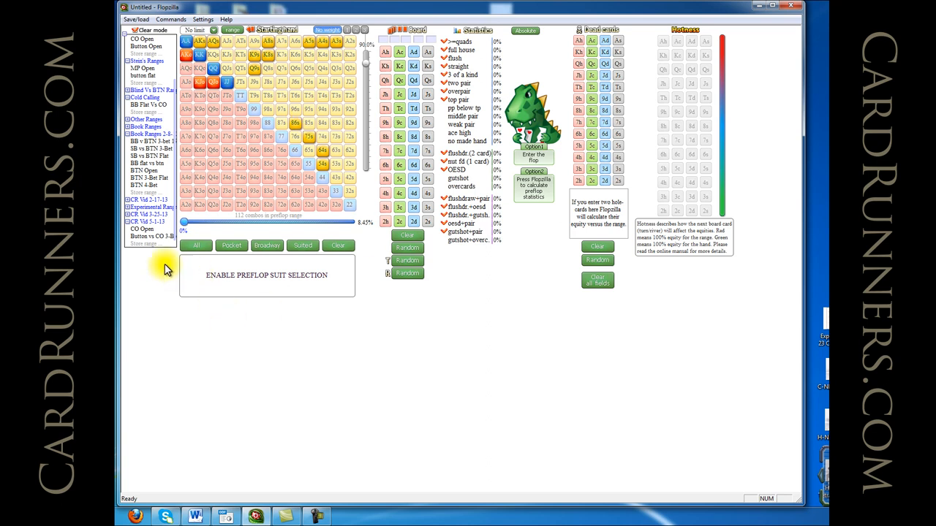
left_click(143, 229)
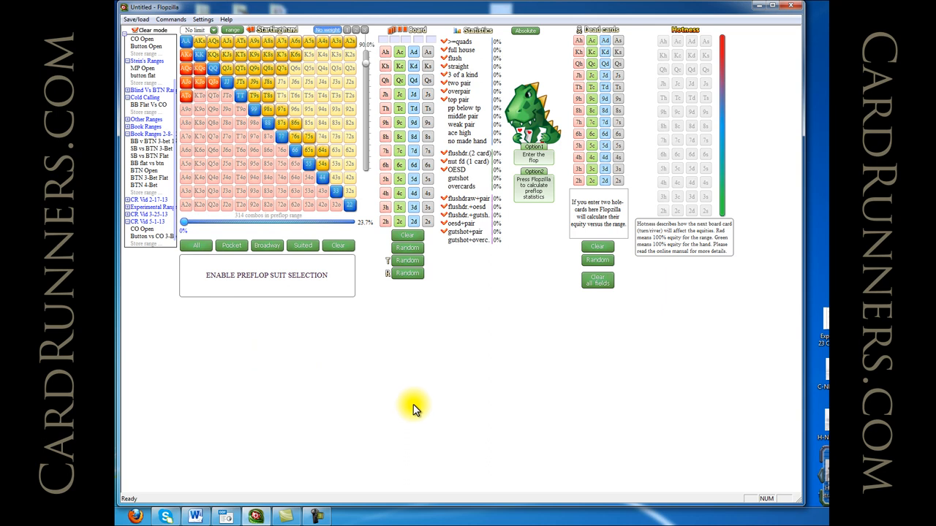
left_click(199, 97)
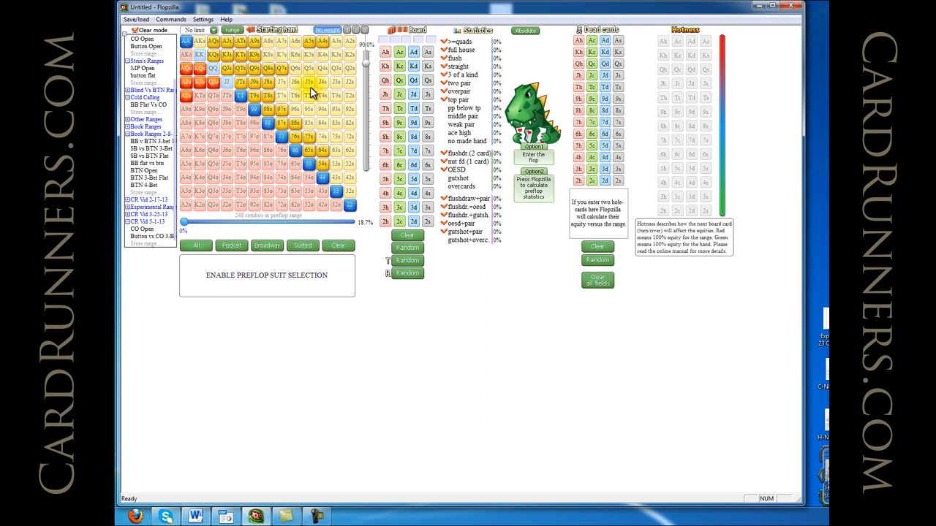
mouse_move(315, 98)
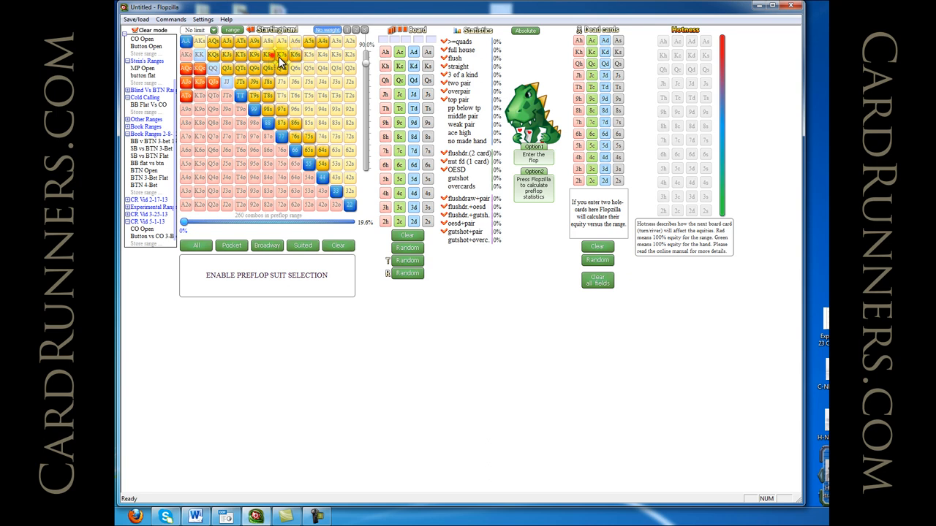
Mark the premium pairs and big Ax hands as the 4-bet group within the opening range
left_click(280, 56)
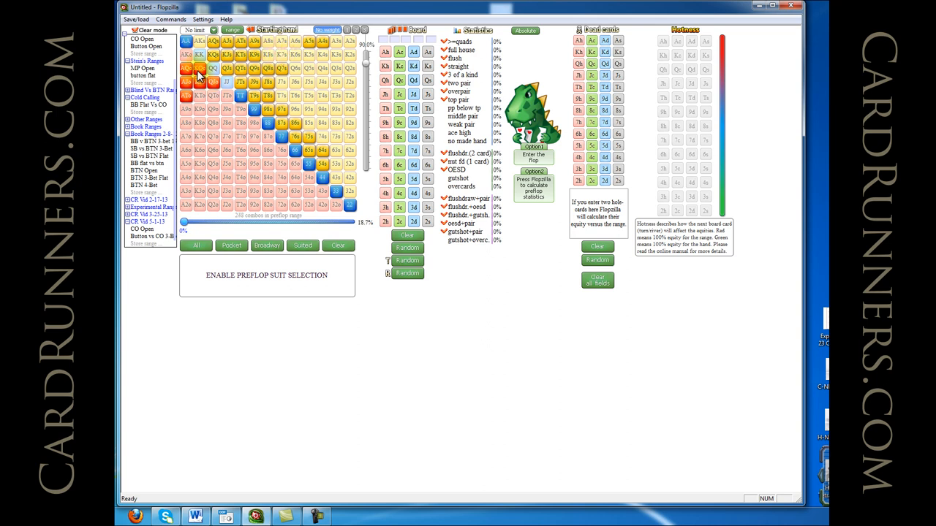
left_click(213, 82)
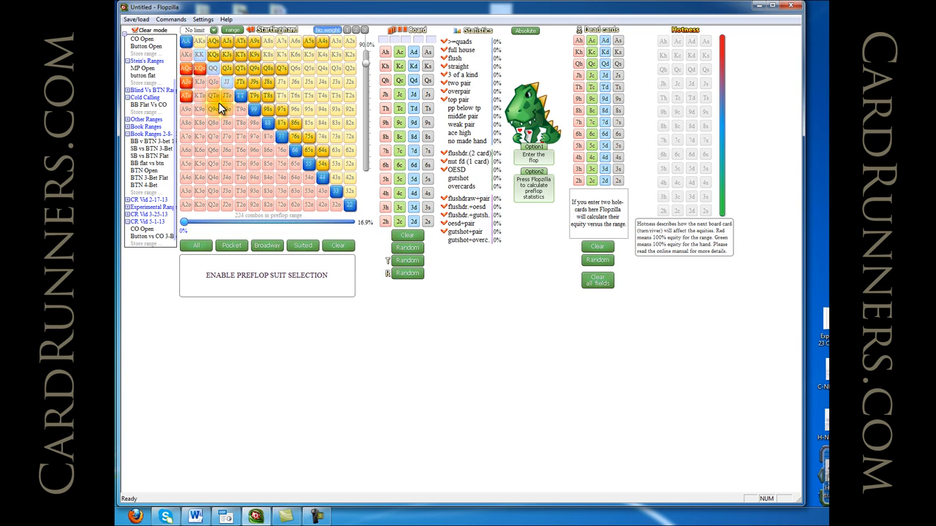
mouse_move(775, 471)
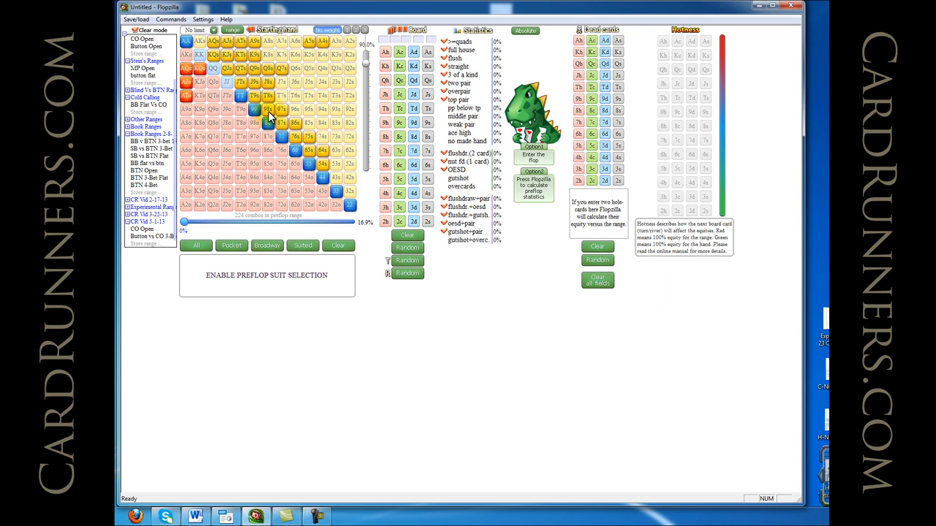
Toggle a few middling suited hands beside the pair diagonal in the calling portion
left_click(268, 122)
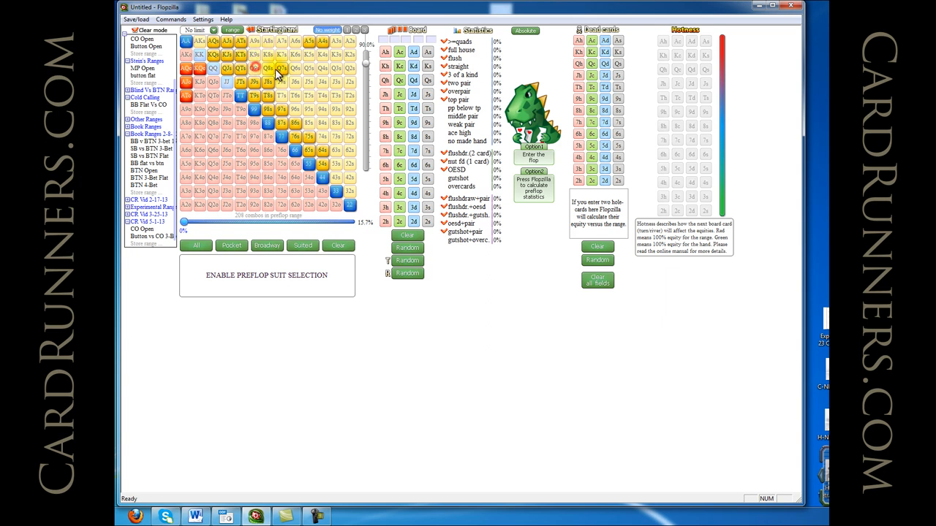
left_click(281, 108)
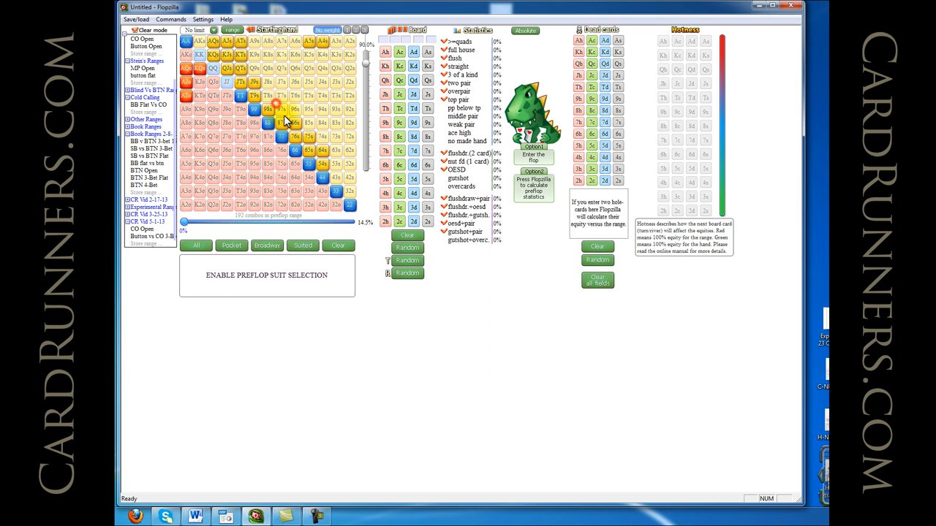